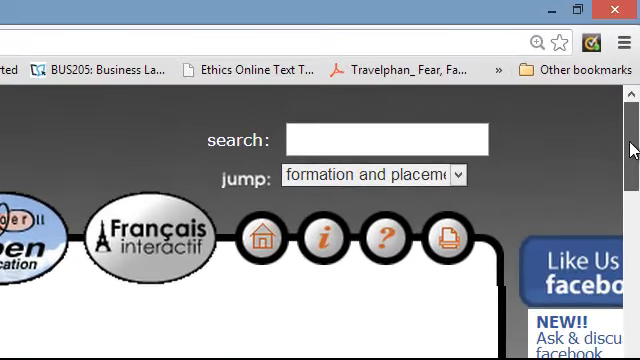
Scroll down the adjectives page to the formation rule and petit table.
{"action": "scroll", "scroll_direction": "down", "scroll_amount": 3}
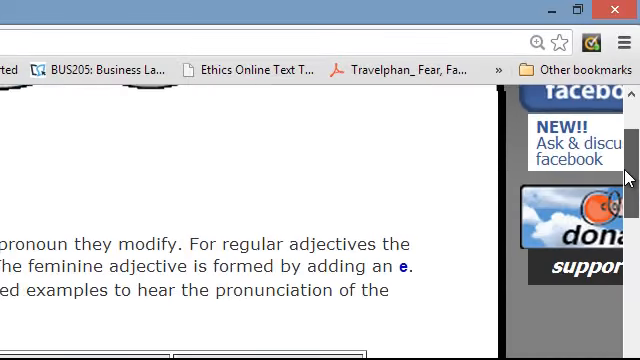
{"action": "scroll", "scroll_direction": "down", "scroll_amount": 3}
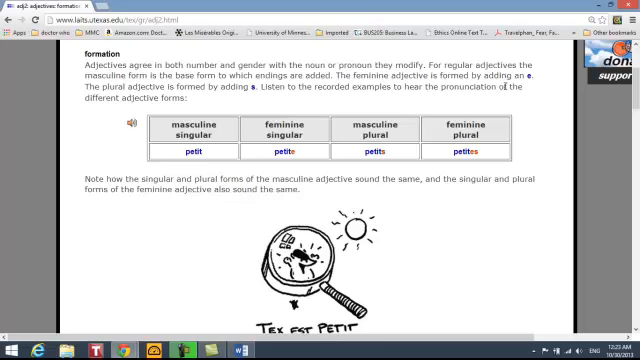
{"action": "mouse_move", "coordinate": [422, 136]}
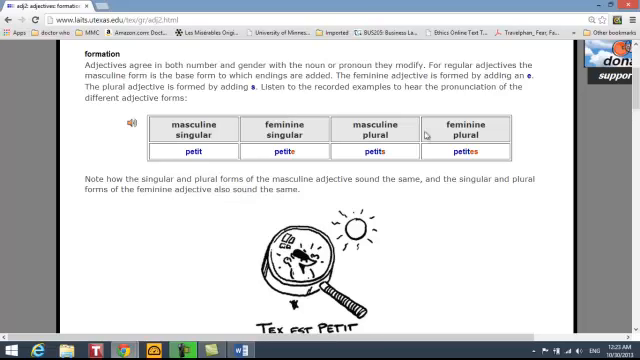
{"action": "mouse_move", "coordinate": [424, 136]}
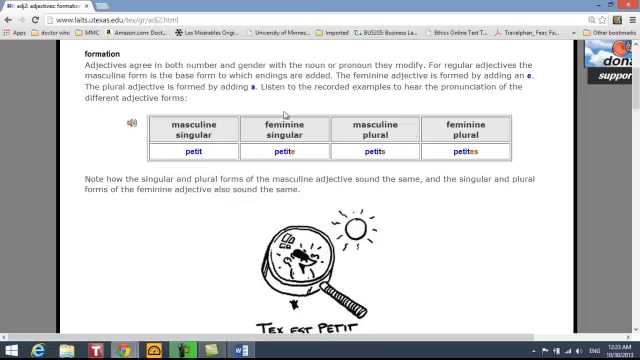
{"action": "mouse_move", "coordinate": [472, 162]}
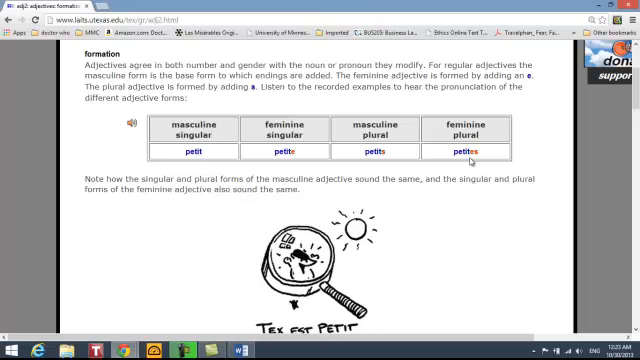
{"action": "mouse_move", "coordinate": [284, 170]}
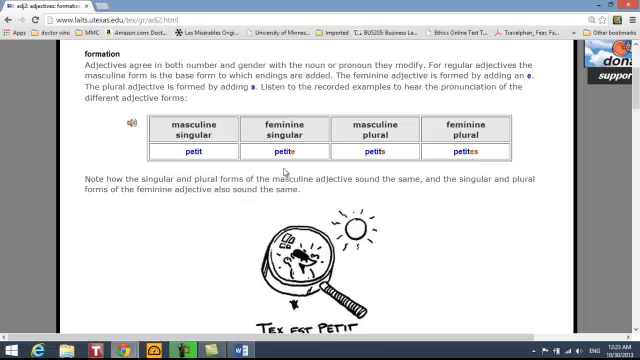
{"action": "mouse_move", "coordinate": [476, 168]}
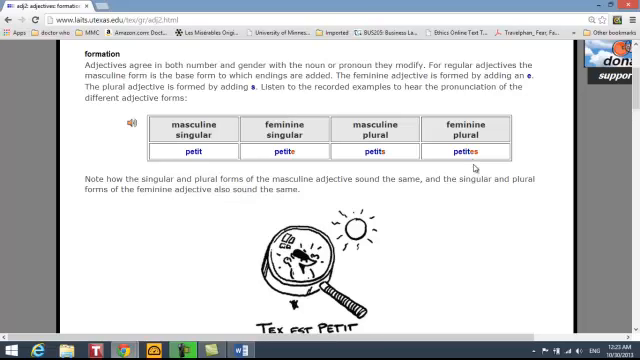
{"action": "mouse_move", "coordinate": [476, 168]}
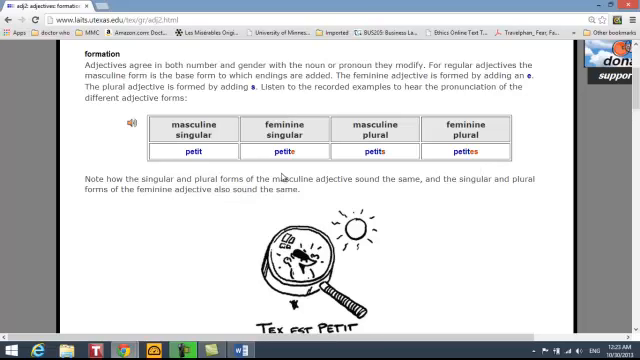
{"action": "mouse_move", "coordinate": [284, 178]}
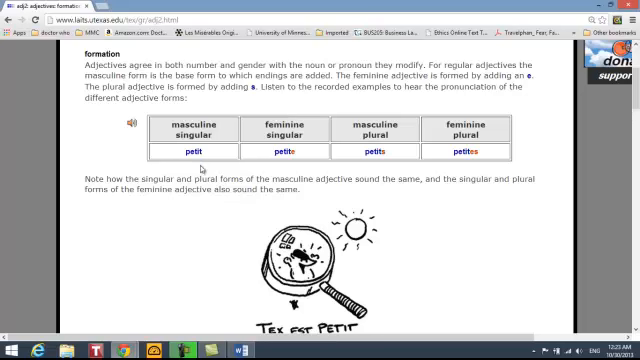
{"action": "mouse_move", "coordinate": [312, 150]}
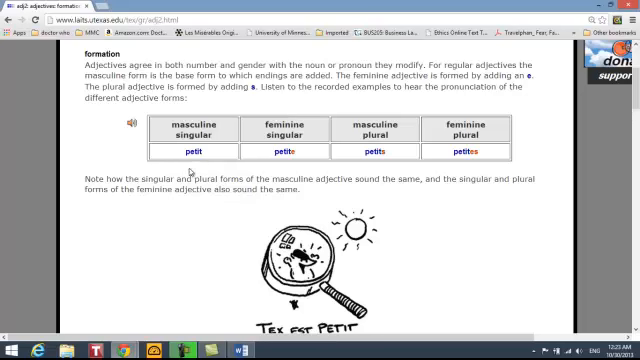
{"action": "mouse_move", "coordinate": [294, 158]}
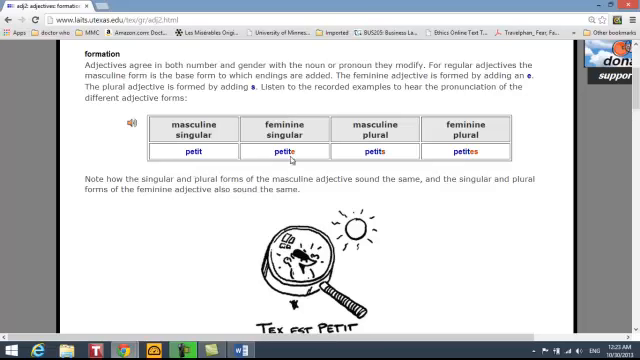
{"action": "mouse_move", "coordinate": [336, 156]}
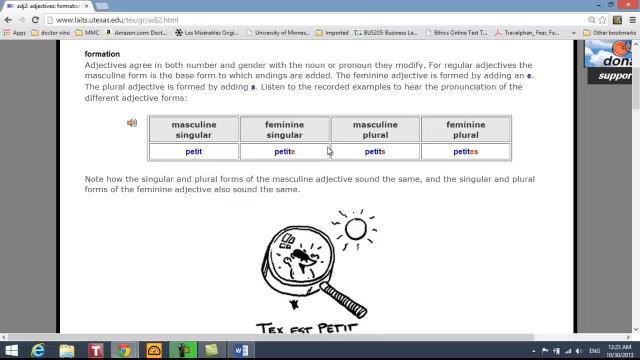
{"action": "mouse_move", "coordinate": [364, 172]}
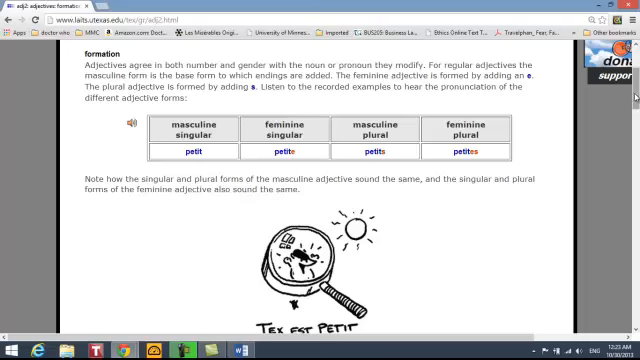
Scroll past the petit table to the 'Tex est petit' example sentences.
{"action": "scroll", "scroll_direction": "down", "scroll_amount": 3}
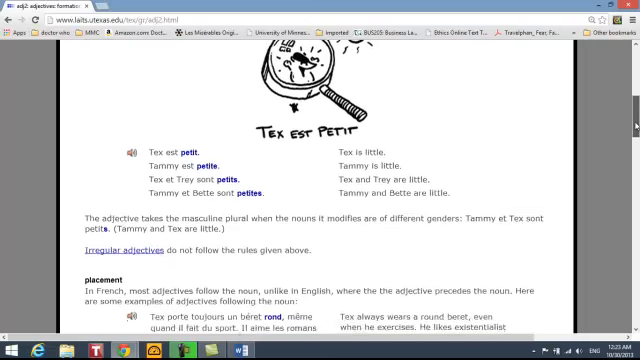
Scroll down to the placement section's example paragraphs about Tex.
{"action": "scroll", "scroll_direction": "down", "scroll_amount": 3}
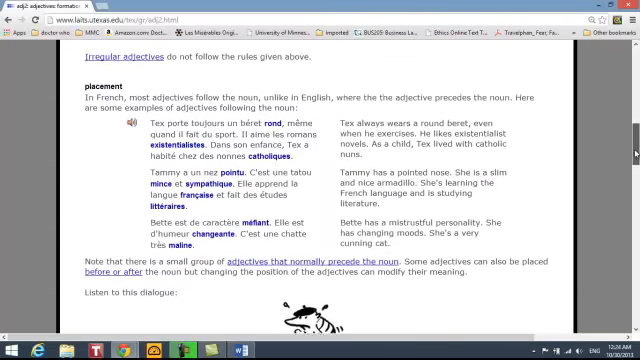
{"action": "scroll", "scroll_direction": "down", "scroll_amount": 3}
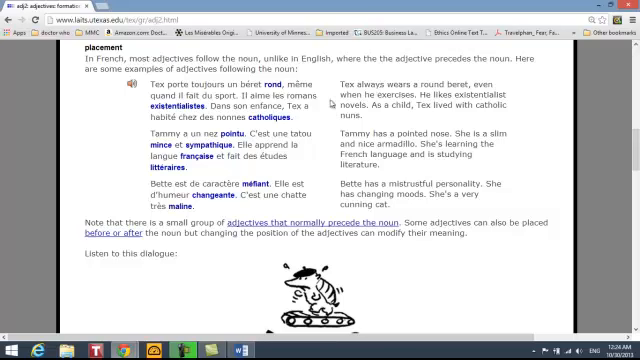
{"action": "mouse_move", "coordinate": [332, 100]}
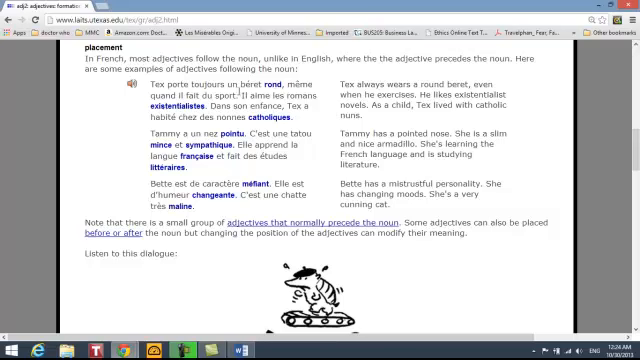
Select an adjective in the first placement example paragraph.
{"action": "double_click", "coordinate": [230, 88]}
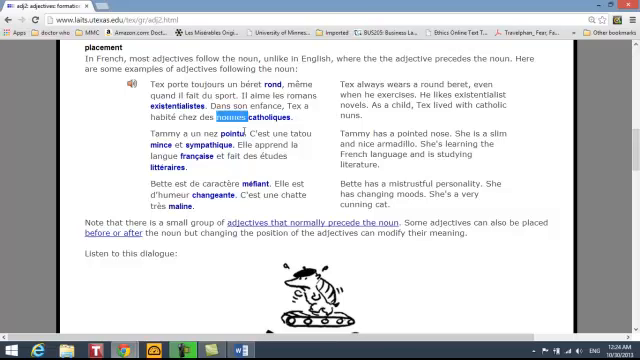
{"action": "mouse_move", "coordinate": [288, 124]}
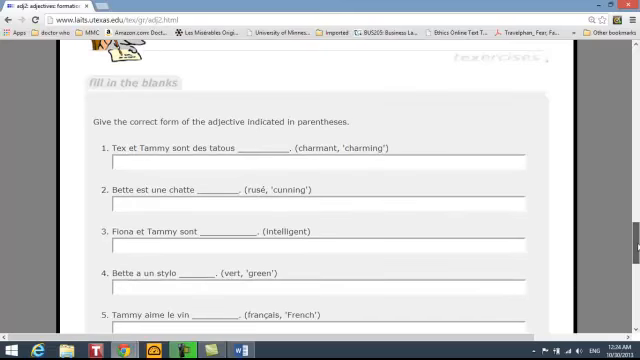
Scroll through the fill-in-the-blanks exercise items, then back up toward the formation section.
{"action": "scroll", "scroll_direction": "down", "scroll_amount": 3}
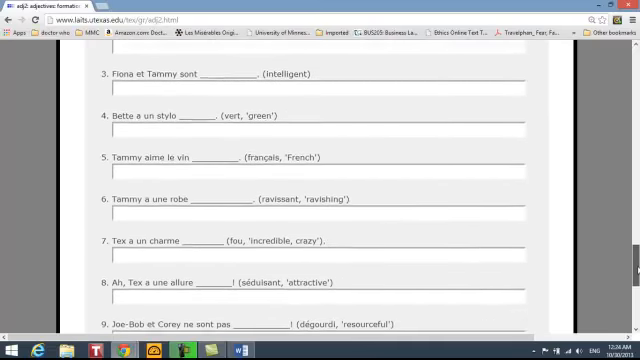
{"action": "scroll", "scroll_direction": "down", "scroll_amount": 3}
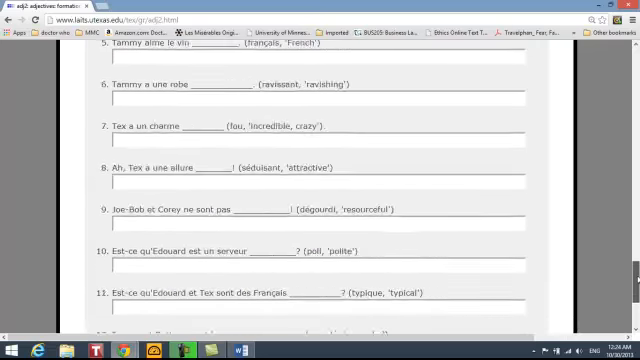
{"action": "scroll", "scroll_direction": "up", "scroll_amount": 3}
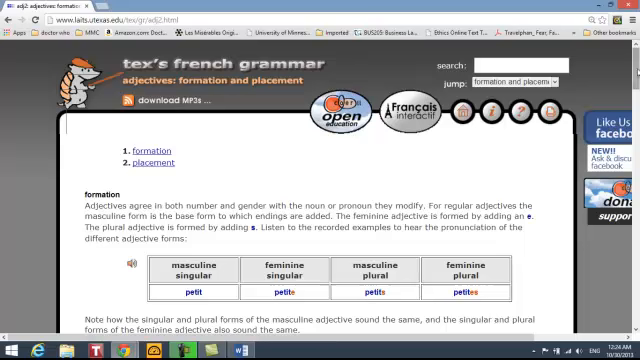